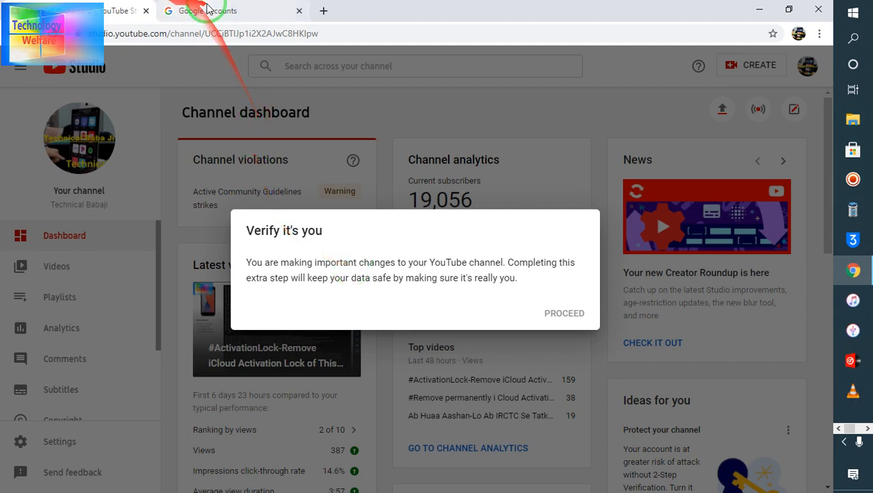
Proceed with the Verify it's you identity check in YouTube Studio
{"action": "left_click", "coordinate": [563, 313]}
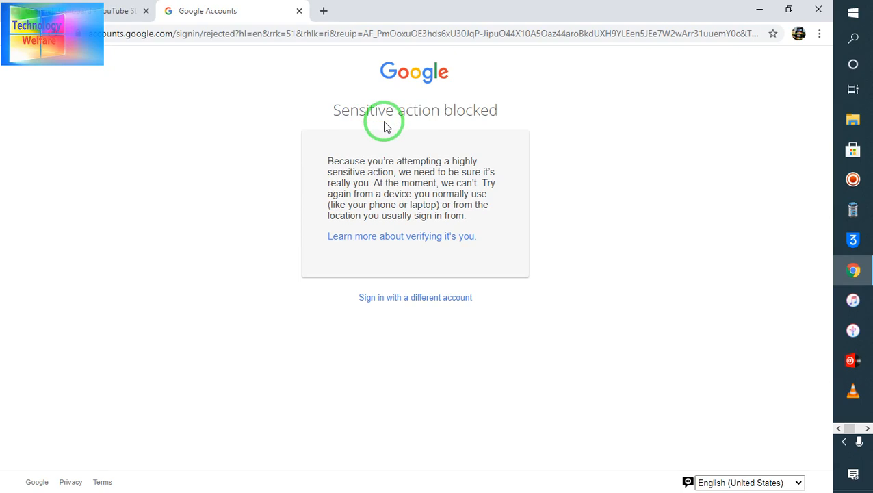
{"action": "mouse_move", "coordinate": [340, 133]}
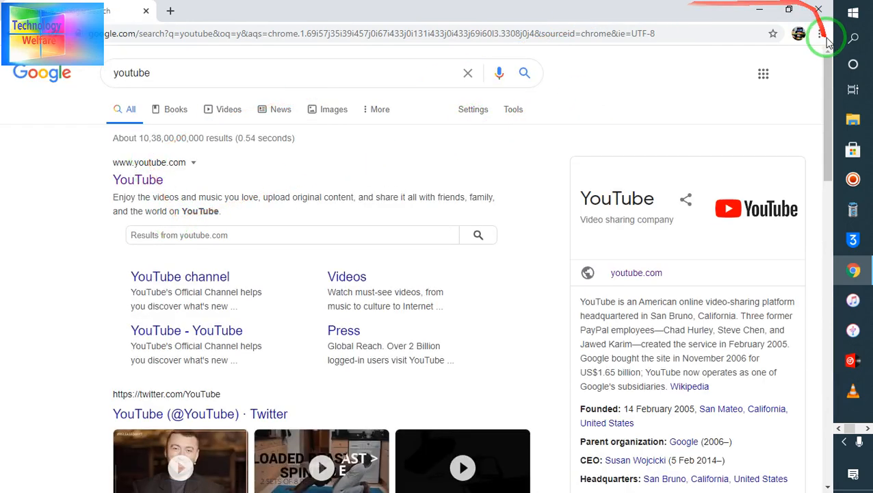
Open YouTube from the search results, sign out, then reopen YouTube signed out
{"action": "left_click", "coordinate": [797, 72]}
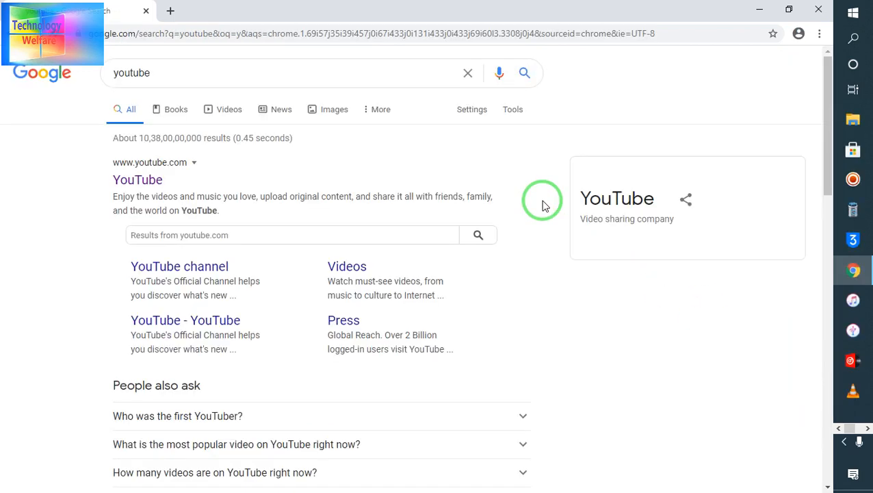
{"action": "left_click", "coordinate": [138, 179]}
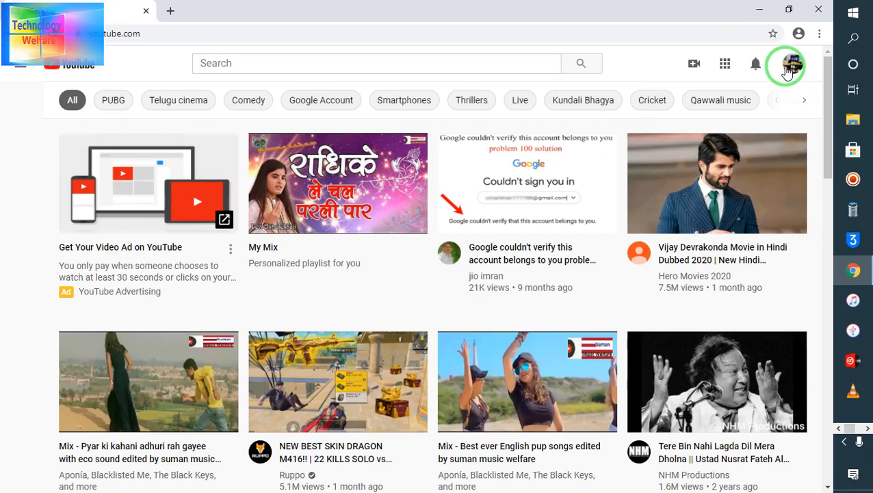
{"action": "left_click", "coordinate": [792, 63]}
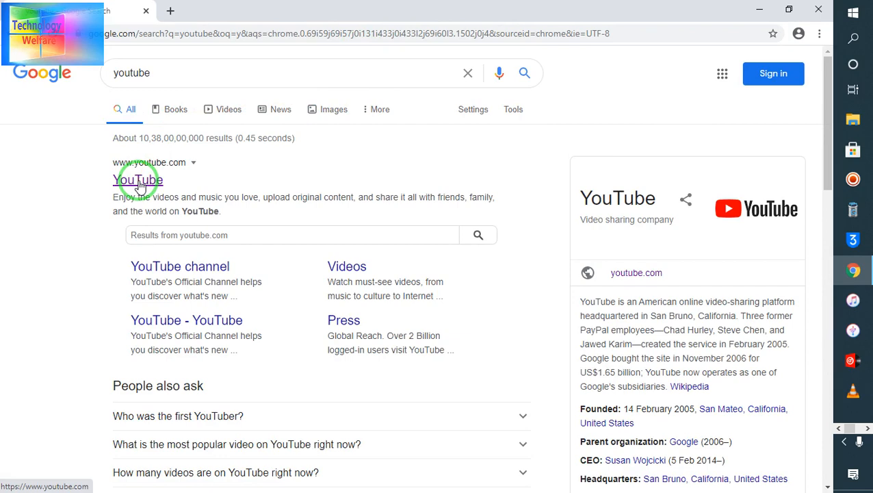
{"action": "left_click", "coordinate": [139, 180]}
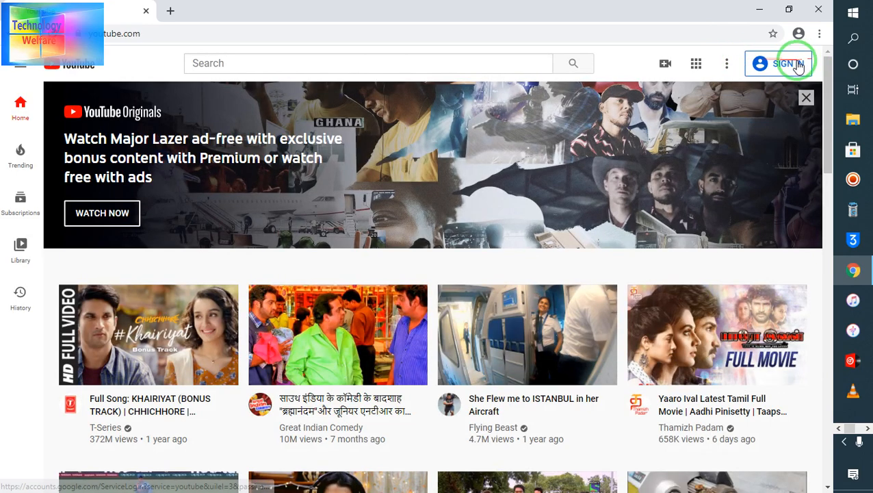
Sign back in to YouTube with the saved channel account and its password
{"action": "left_click", "coordinate": [780, 63]}
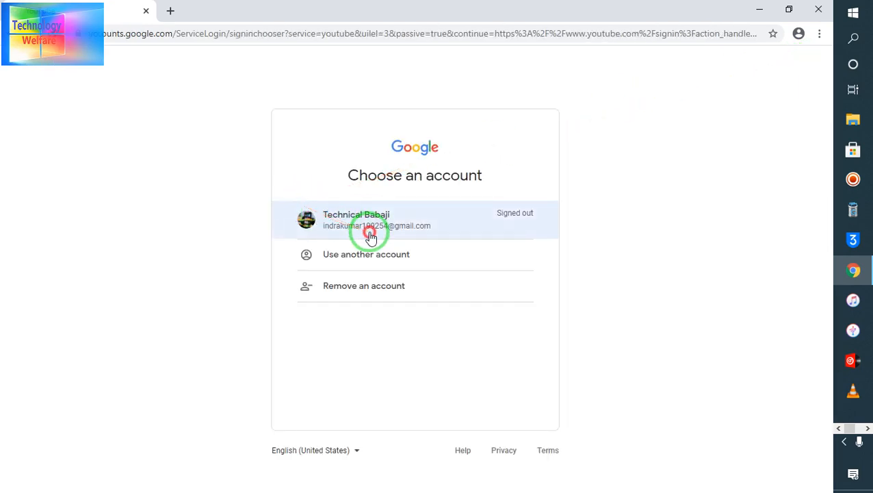
{"action": "left_click", "coordinate": [370, 219]}
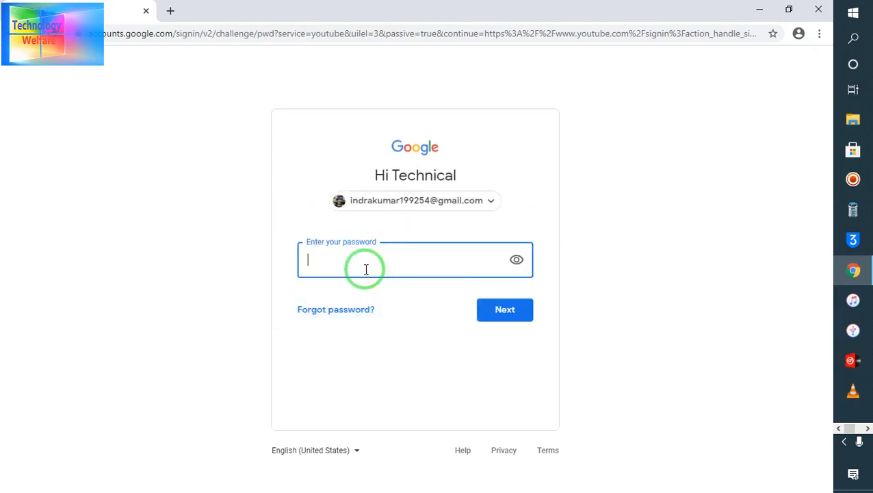
{"action": "type", "text": "••"}
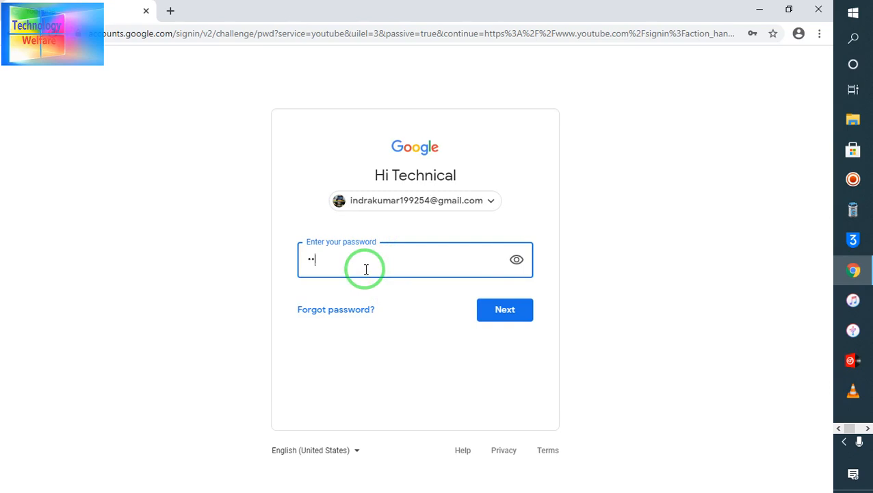
{"action": "type", "text": "••••"}
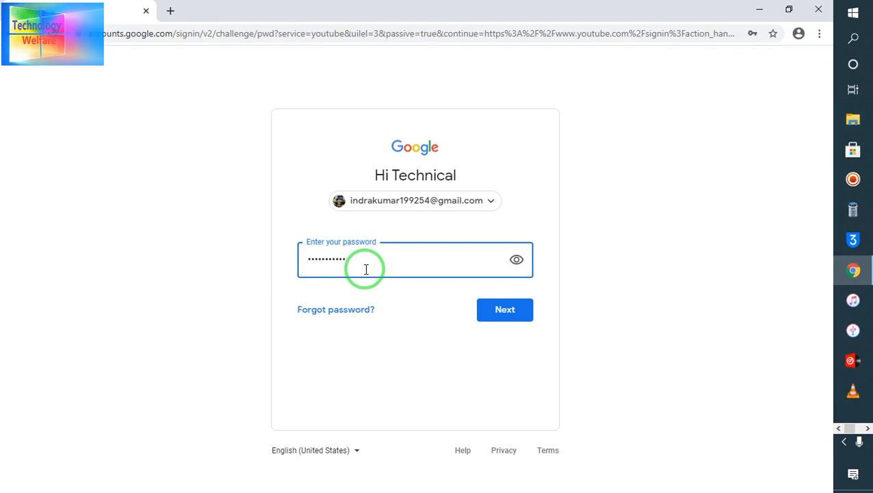
{"action": "type", "text": "•"}
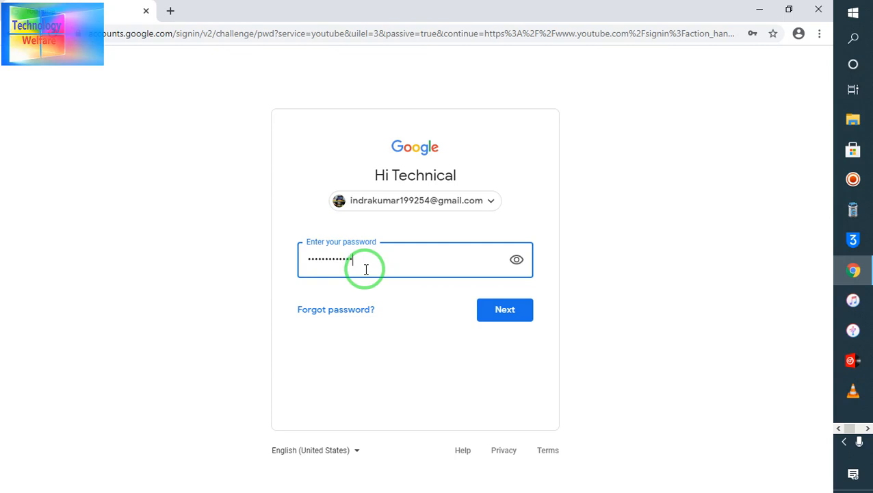
{"action": "left_click", "coordinate": [505, 309]}
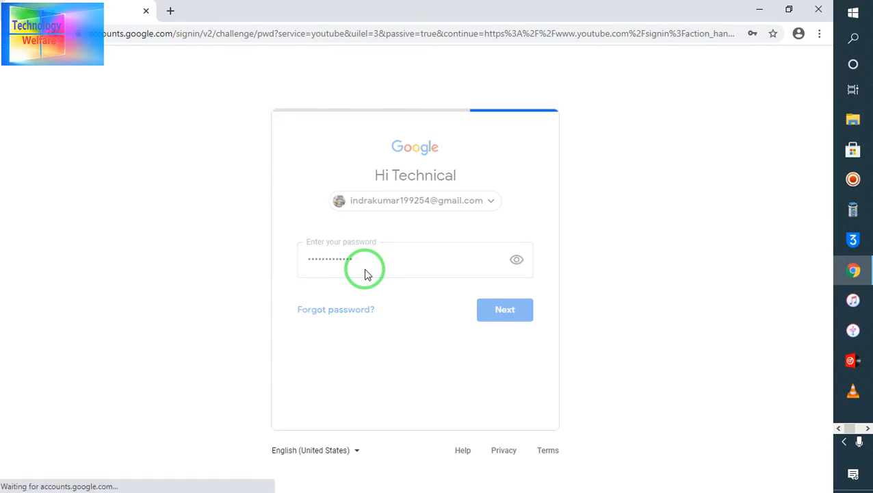
{"action": "left_click", "coordinate": [504, 310]}
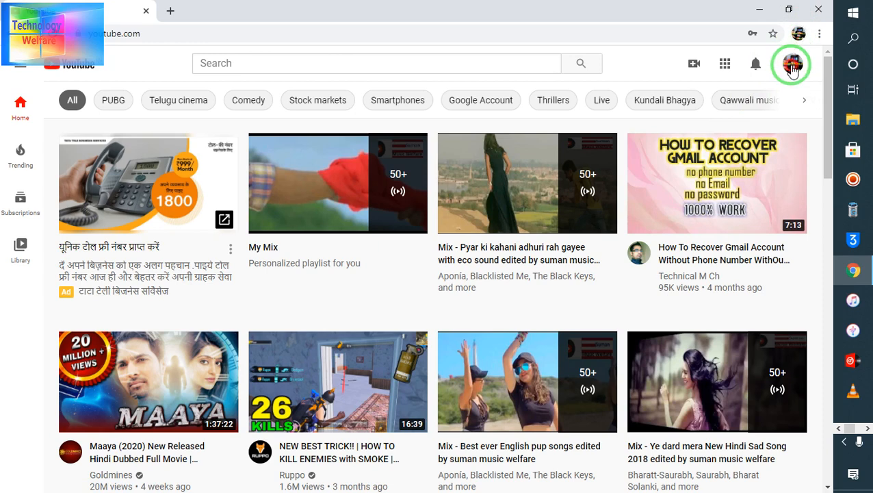
Open YouTube Studio from the avatar menu and proceed with identity verification
{"action": "left_click", "coordinate": [791, 64]}
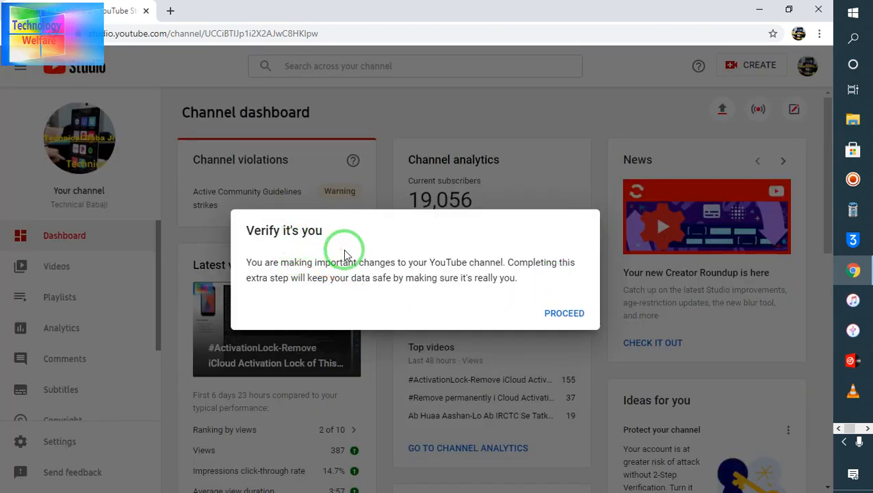
{"action": "mouse_move", "coordinate": [498, 322]}
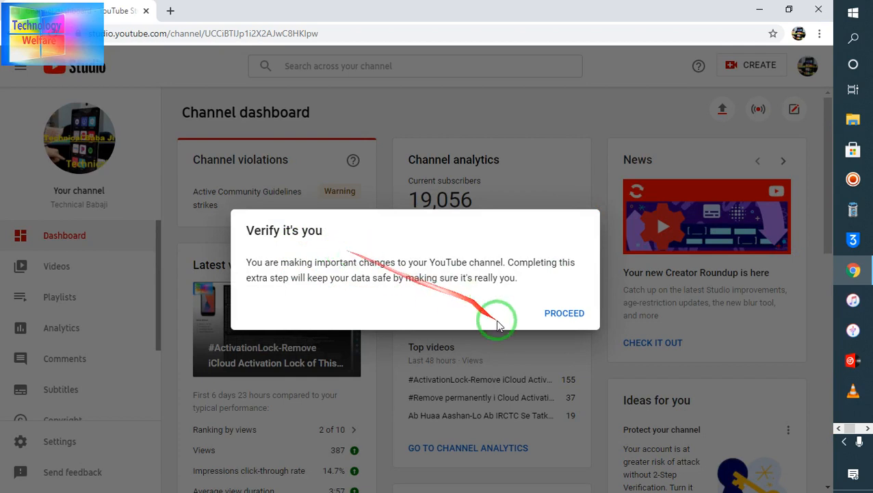
{"action": "left_click", "coordinate": [564, 312]}
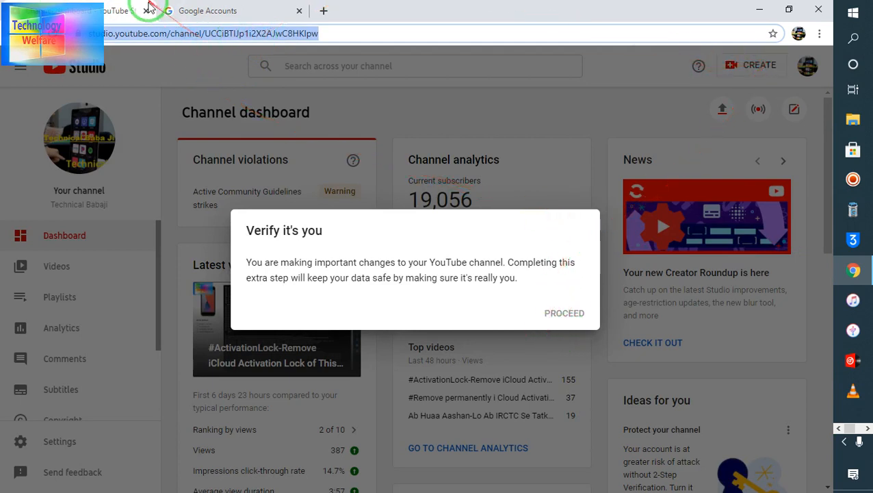
Close YouTube Studio, sign out of the Google account, and open Chrome's History page
{"action": "left_click", "coordinate": [564, 313]}
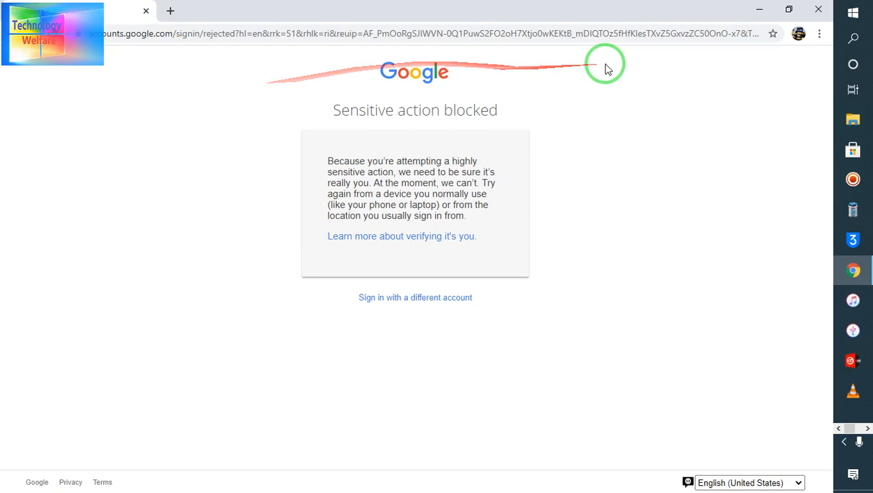
{"action": "left_click", "coordinate": [798, 33]}
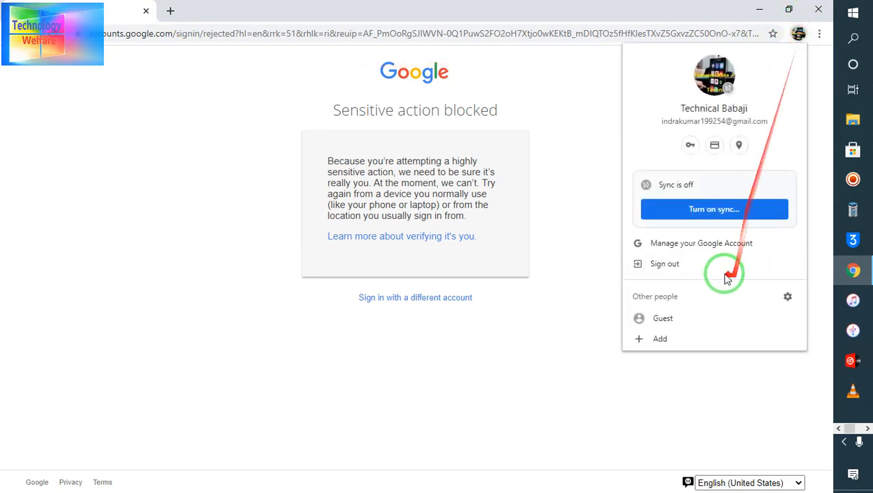
{"action": "left_click", "coordinate": [664, 264]}
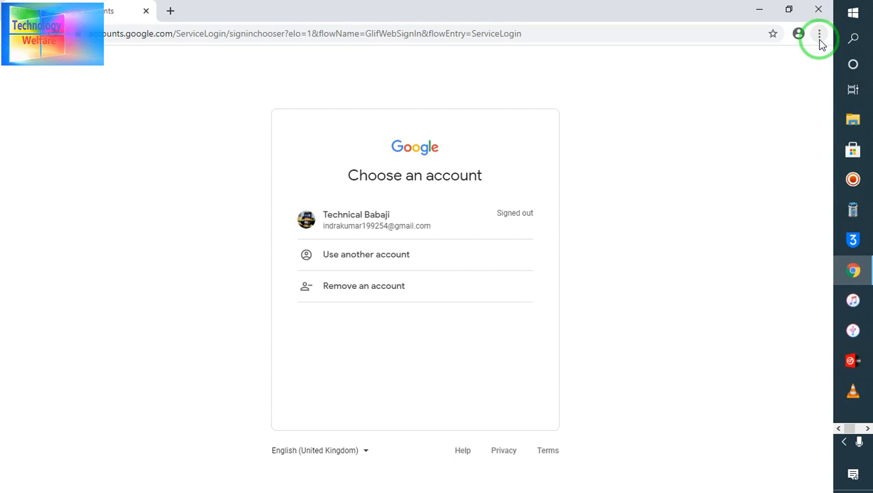
{"action": "left_click", "coordinate": [819, 33]}
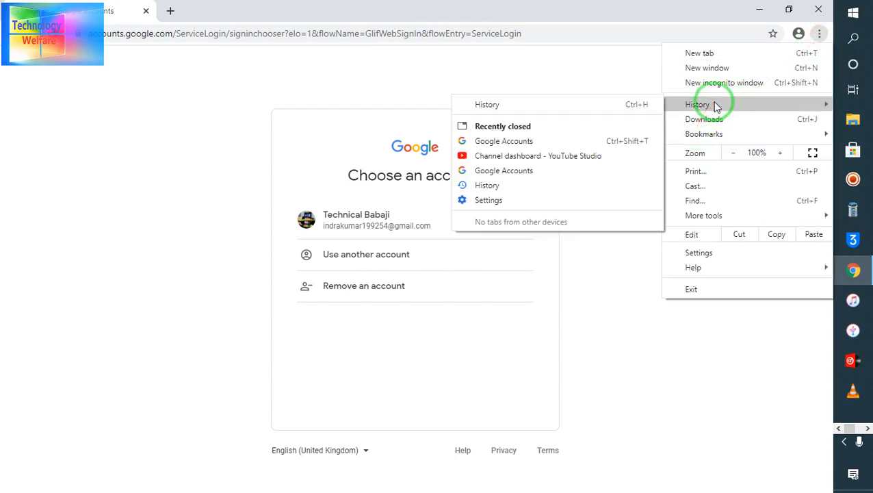
{"action": "left_click", "coordinate": [487, 185]}
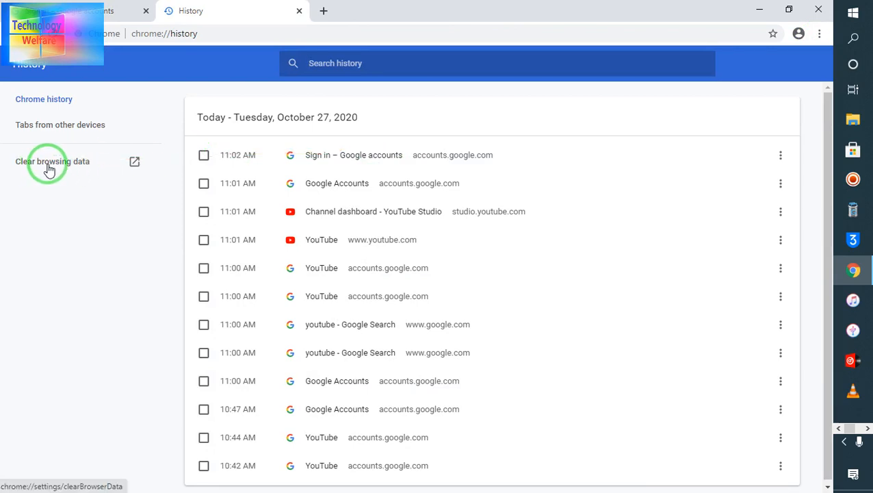
Clear all browsing data, with every Advanced item ticked, including cookies and passwords
{"action": "left_click", "coordinate": [53, 160]}
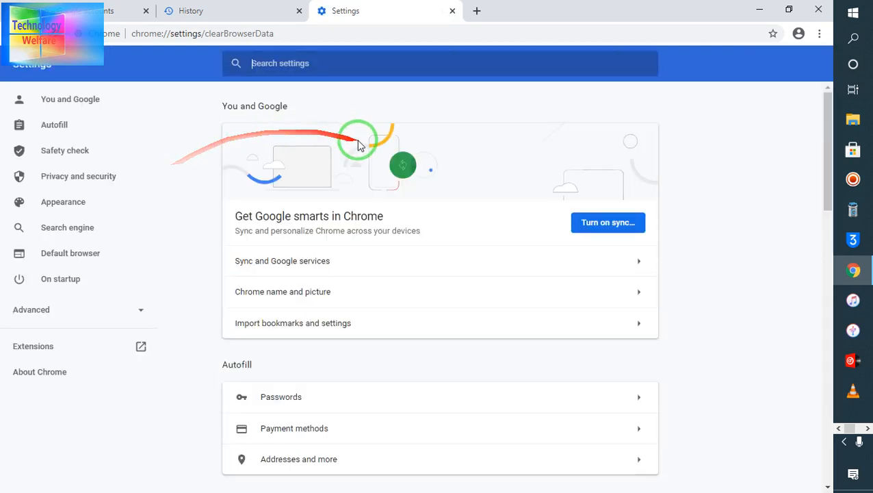
{"action": "left_click", "coordinate": [329, 158]}
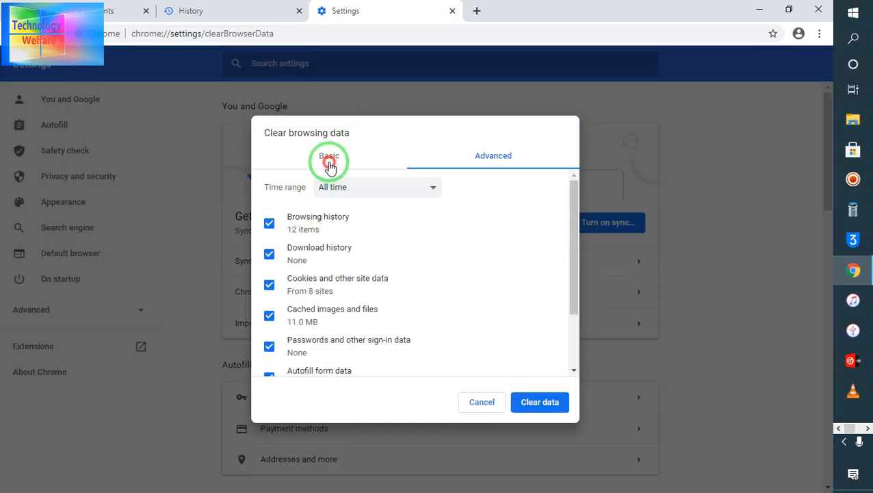
{"action": "left_click", "coordinate": [329, 156]}
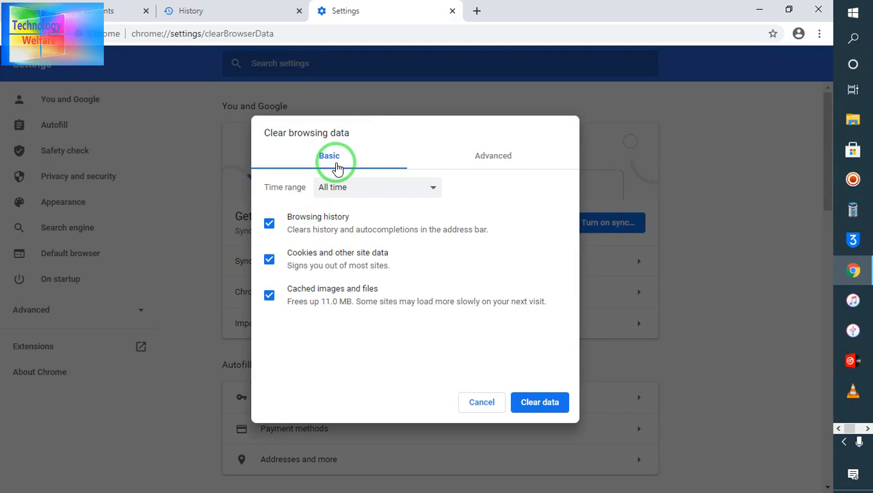
{"action": "mouse_move", "coordinate": [340, 217]}
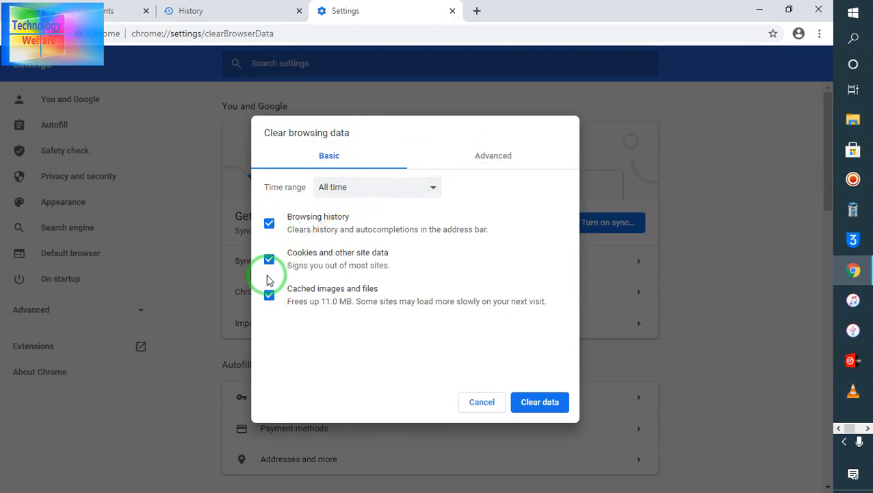
{"action": "left_click", "coordinate": [493, 156]}
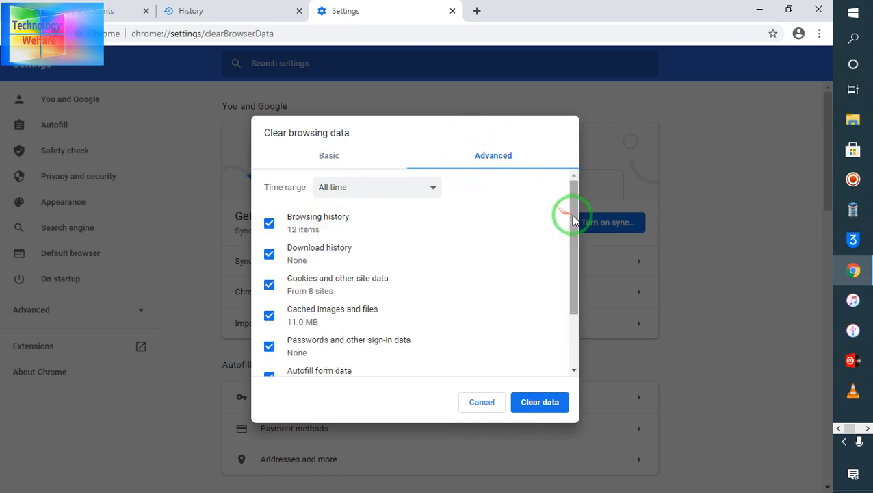
{"action": "scroll", "scroll_direction": "down", "scroll_amount": 3}
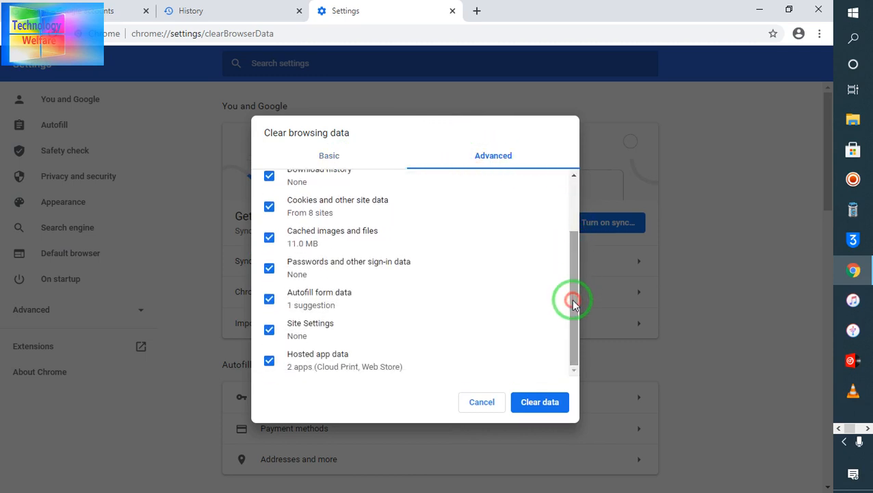
{"action": "left_click", "coordinate": [539, 402]}
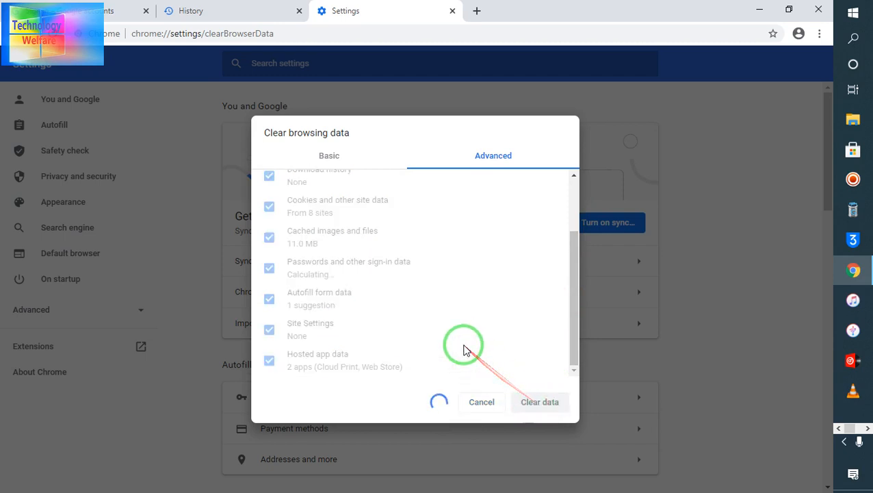
{"action": "left_click", "coordinate": [539, 401]}
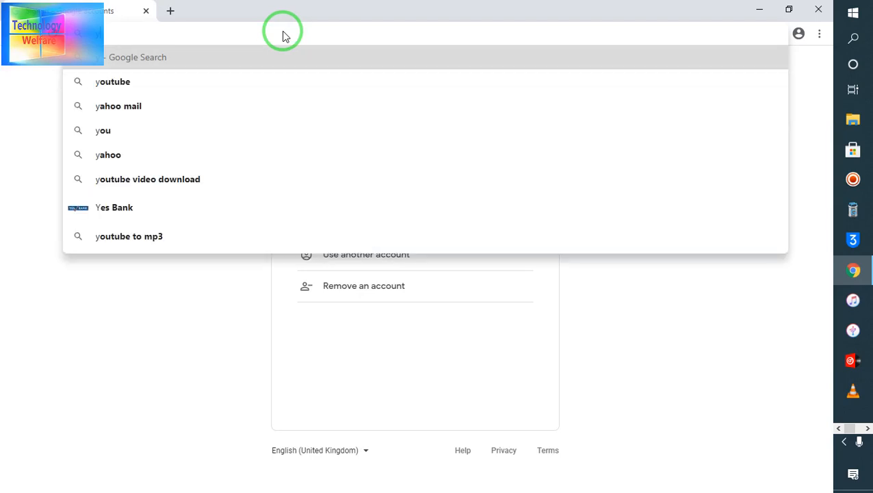
Search Google for youtube, open the YouTube result, and start signing in
{"action": "left_click", "coordinate": [113, 81]}
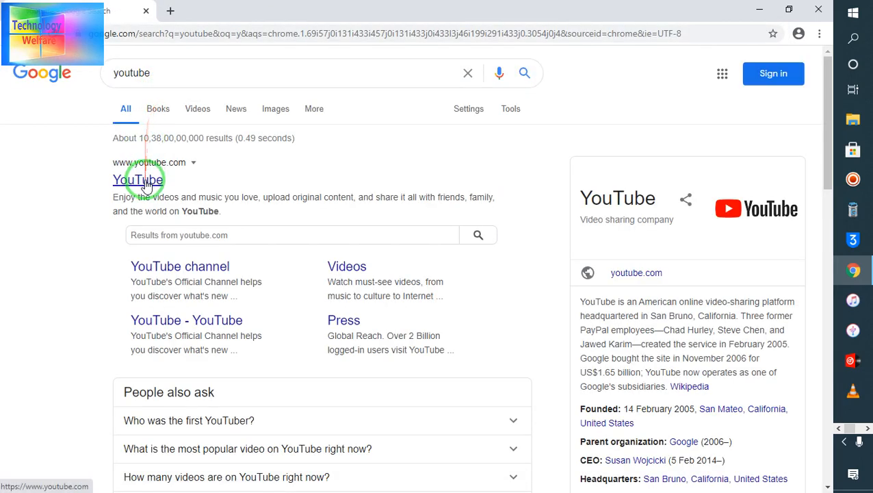
{"action": "left_click", "coordinate": [144, 180]}
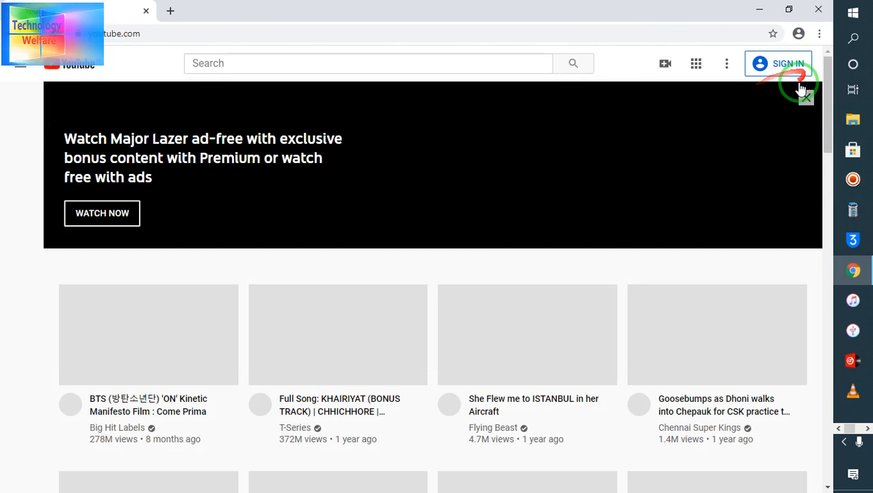
{"action": "left_click", "coordinate": [777, 63]}
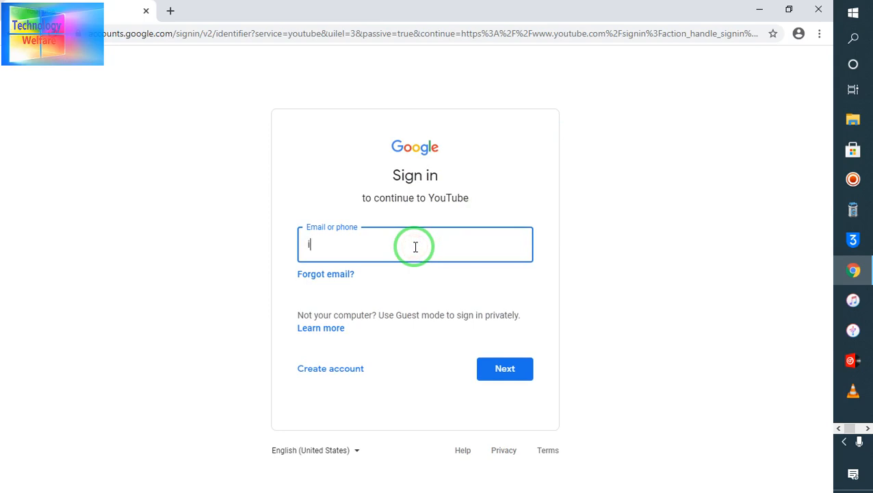
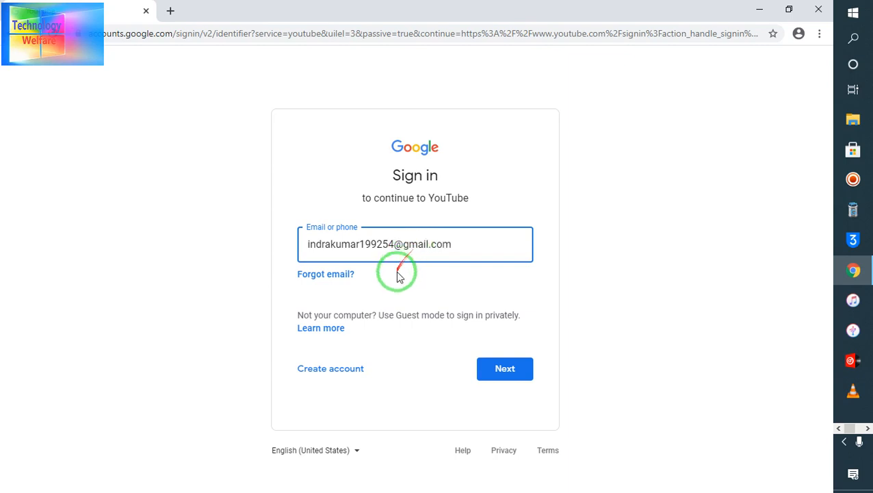
Enter the account's Gmail address, correcting a typo, and submit it
{"action": "left_click", "coordinate": [504, 368]}
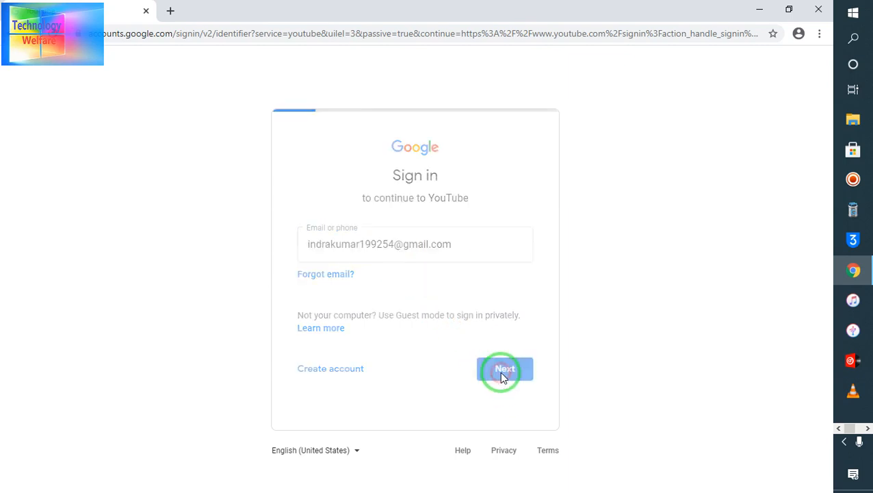
{"action": "left_click", "coordinate": [505, 369]}
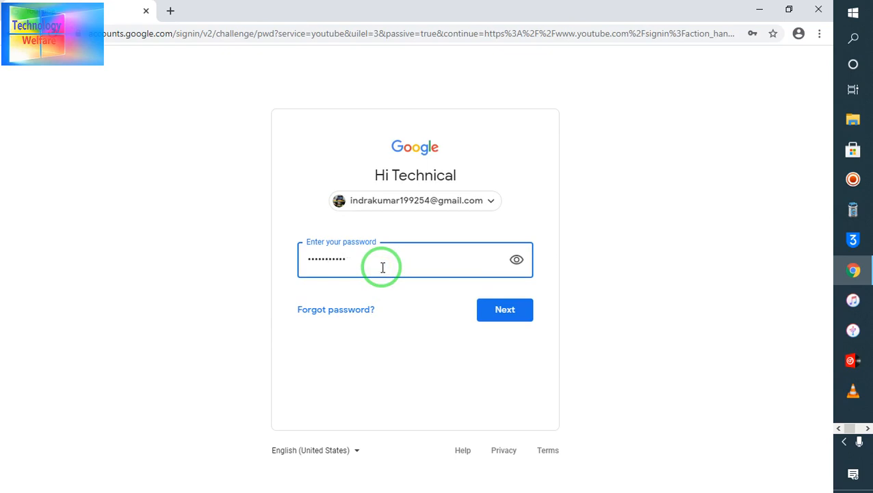
Enter the account password and submit it
{"action": "type", "text": "•"}
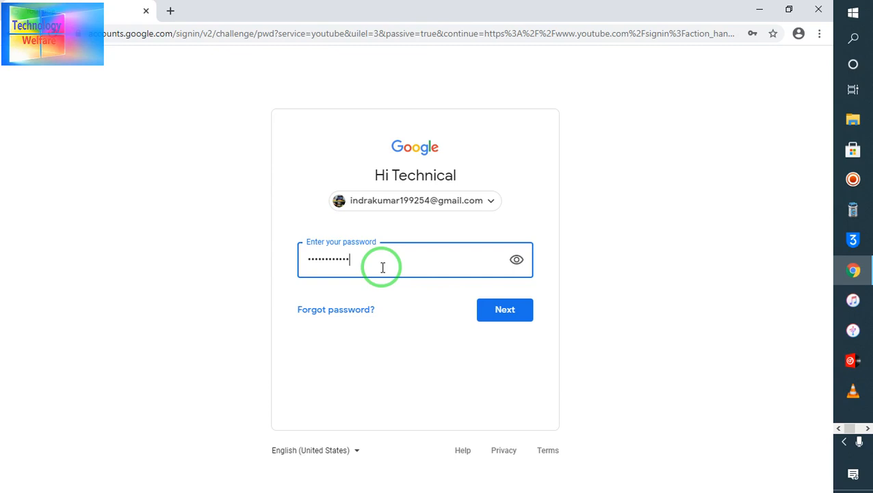
{"action": "left_click", "coordinate": [505, 310]}
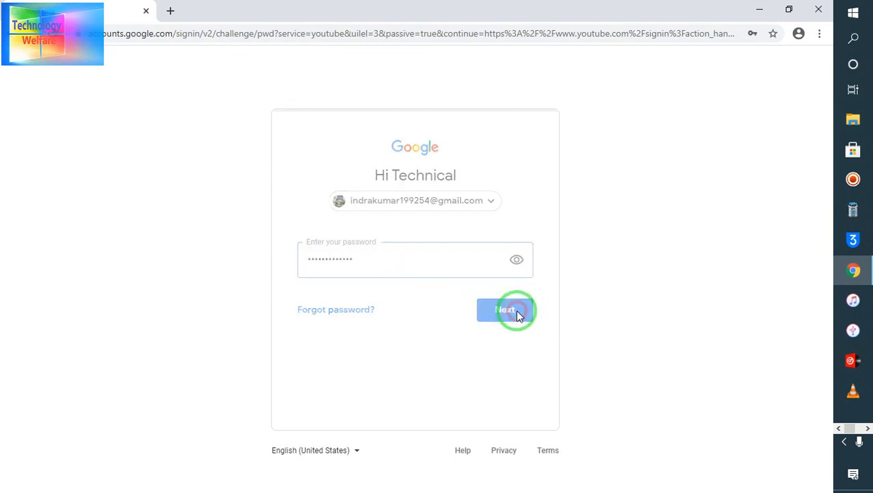
{"action": "left_click", "coordinate": [506, 309]}
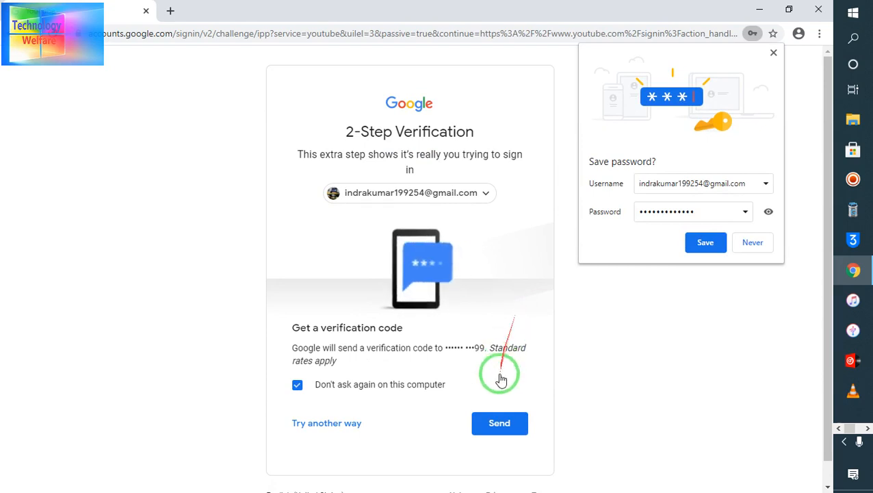
Request the 2-Step Verification code by text message
{"action": "left_click", "coordinate": [500, 422]}
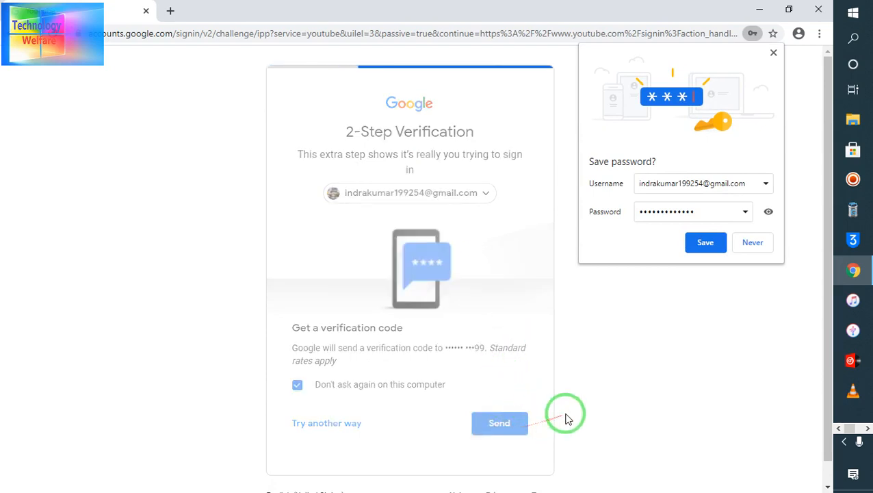
{"action": "left_click", "coordinate": [500, 422]}
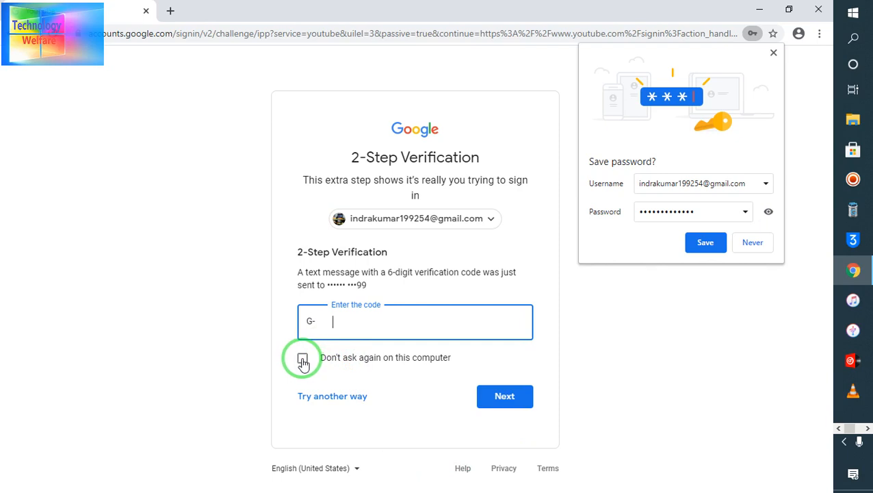
Turn on 'don't ask again on this computer' and focus the verification code field
{"action": "left_click", "coordinate": [303, 357]}
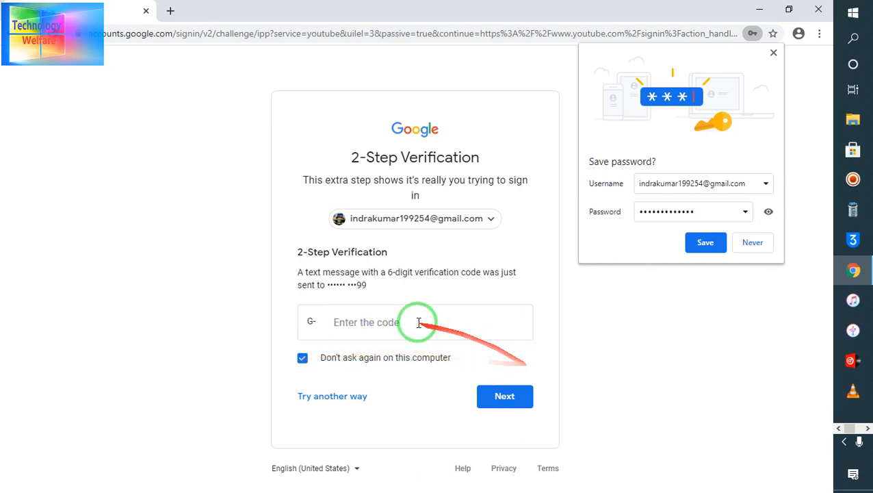
{"action": "left_click", "coordinate": [415, 321]}
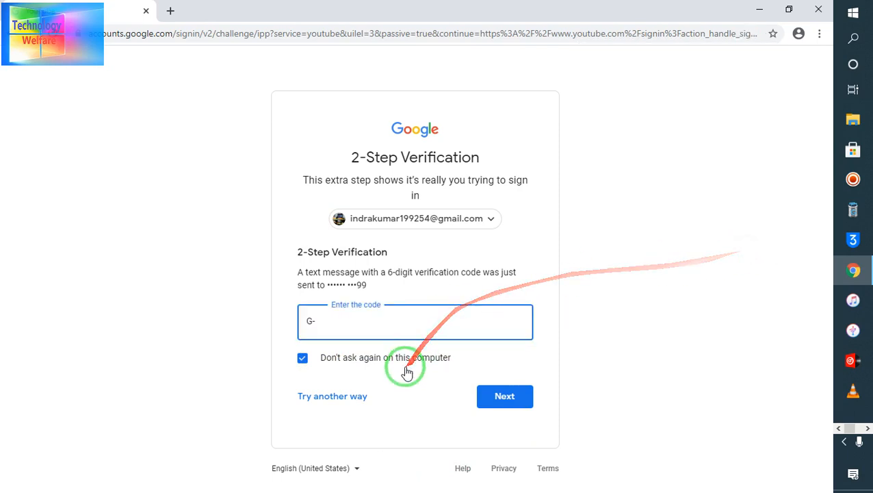
{"action": "mouse_move", "coordinate": [336, 263]}
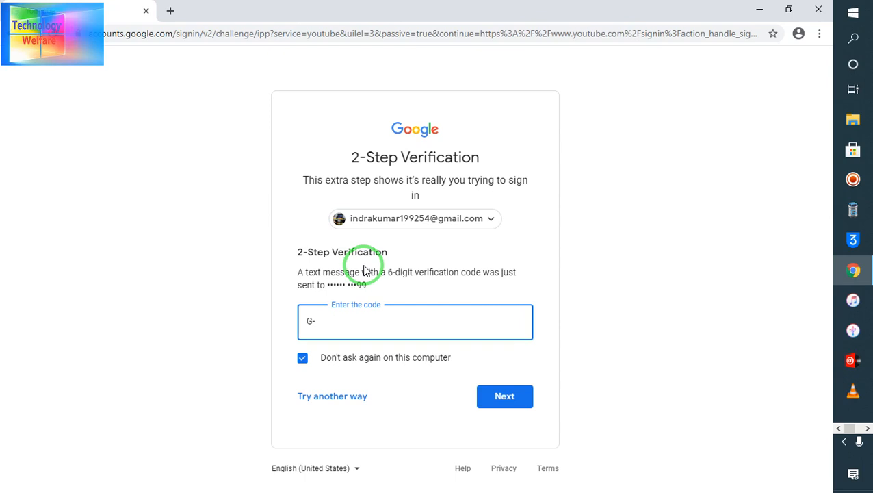
{"action": "left_click", "coordinate": [415, 322]}
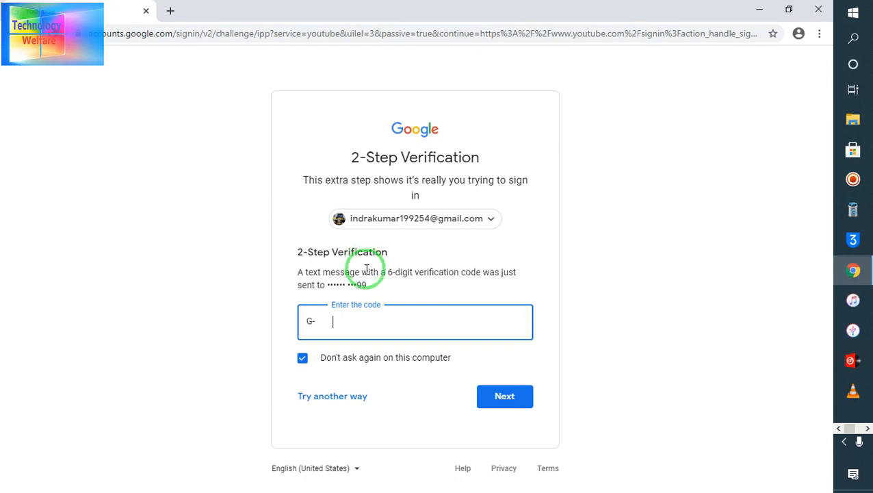
{"action": "mouse_move", "coordinate": [446, 313]}
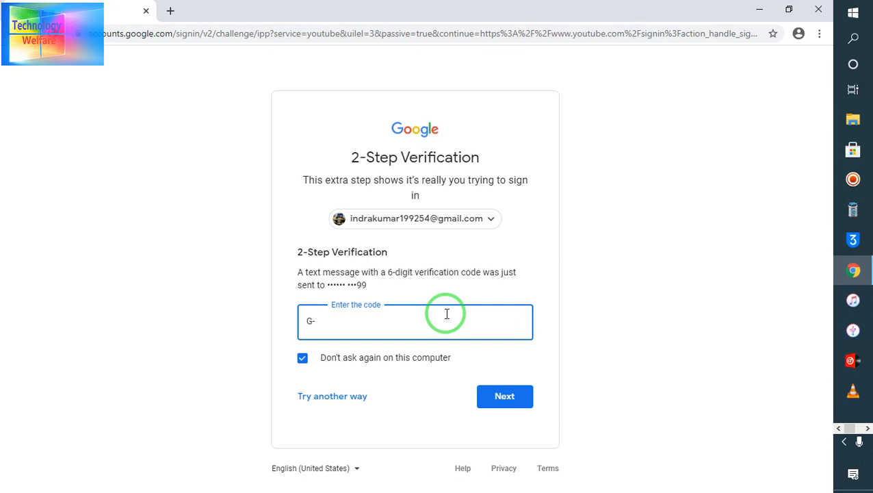
{"action": "mouse_move", "coordinate": [421, 320]}
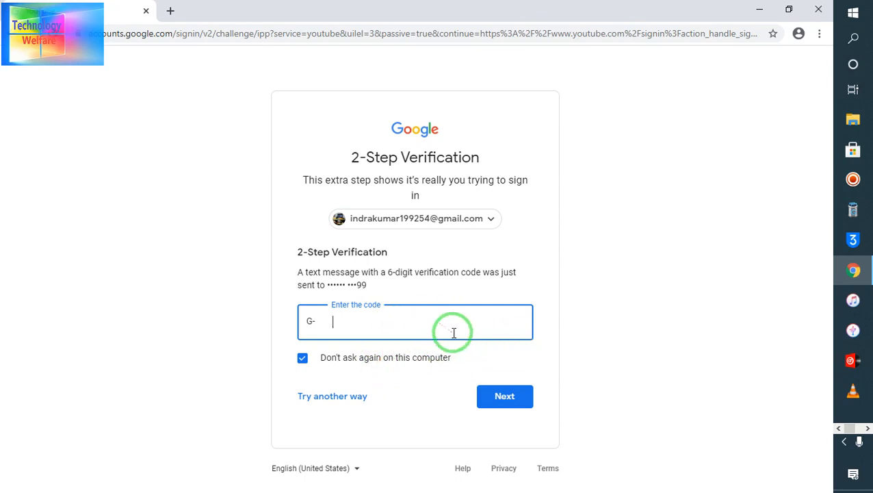
{"action": "mouse_move", "coordinate": [428, 326]}
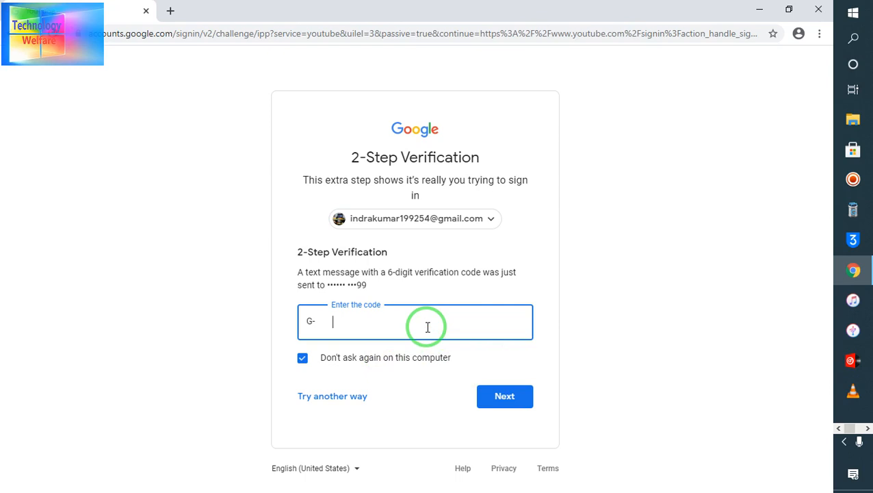
{"action": "mouse_move", "coordinate": [424, 329]}
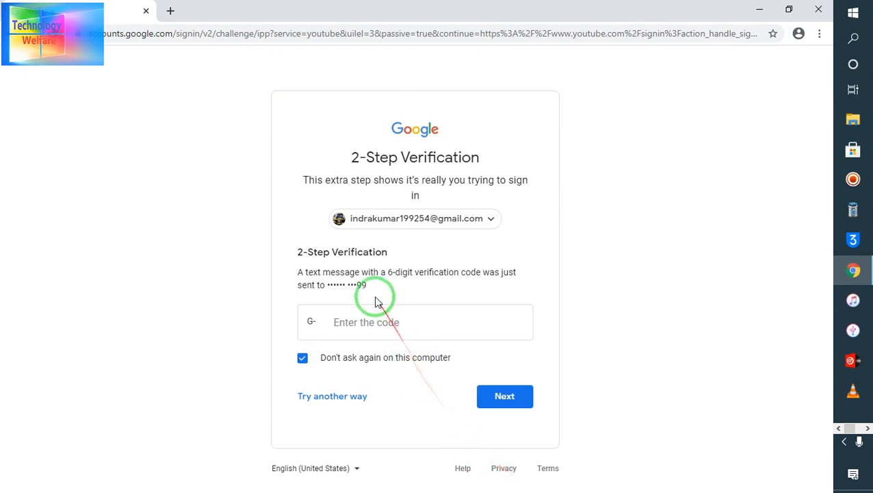
{"action": "left_click", "coordinate": [415, 322]}
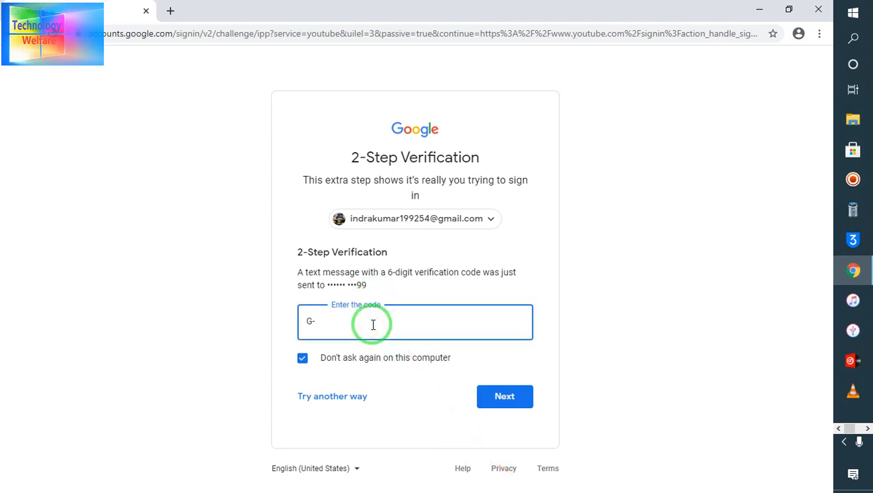
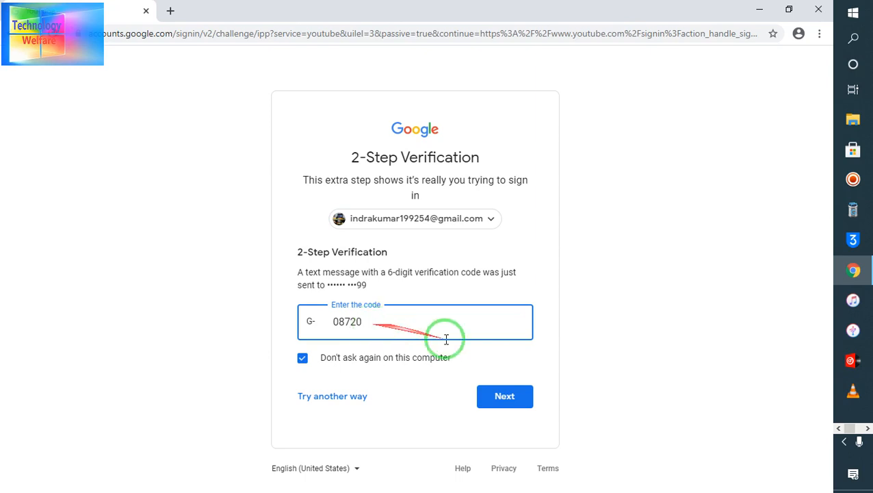
{"action": "left_click", "coordinate": [504, 397]}
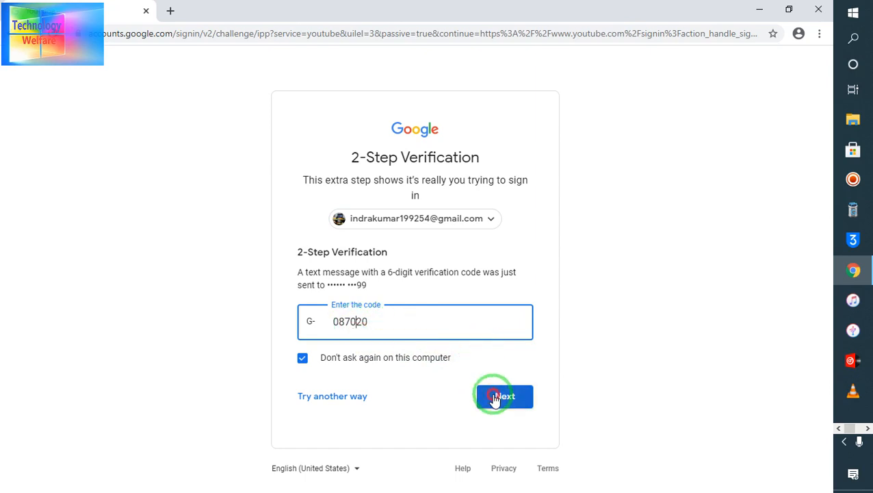
{"action": "left_click", "coordinate": [504, 396]}
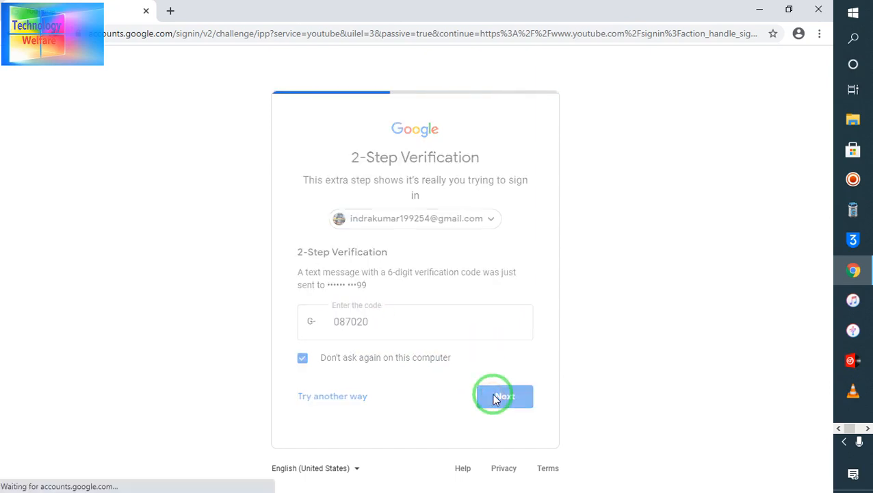
{"action": "left_click", "coordinate": [503, 396]}
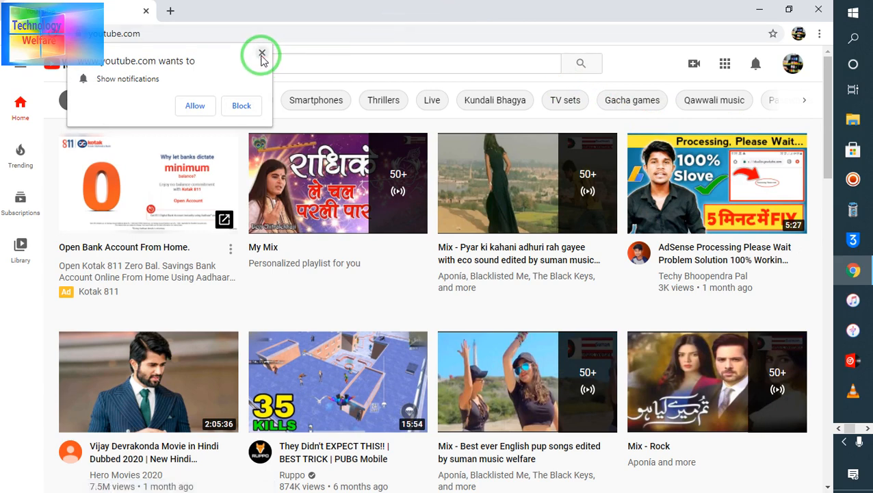
Close YouTube's 'wants to show notifications' popup
{"action": "left_click", "coordinate": [261, 54]}
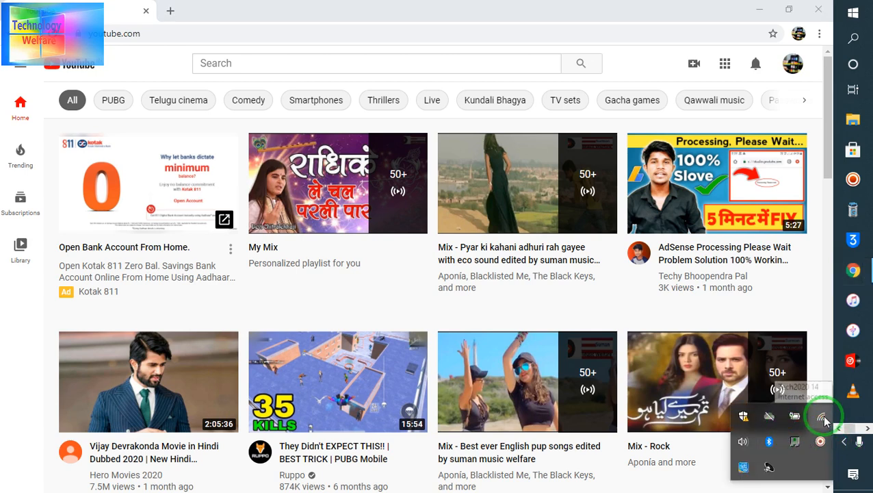
Turn off Wi-Fi from the system tray, disconnecting from Tech2020
{"action": "left_click", "coordinate": [821, 415]}
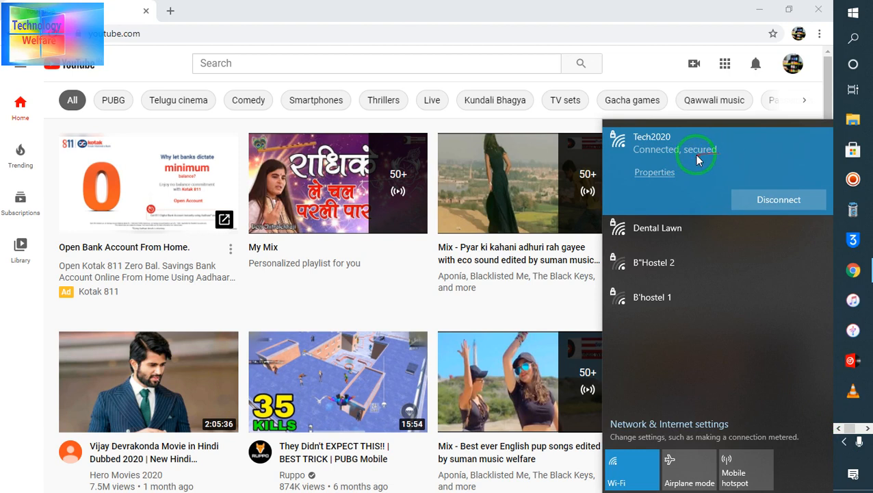
{"action": "mouse_move", "coordinate": [732, 342]}
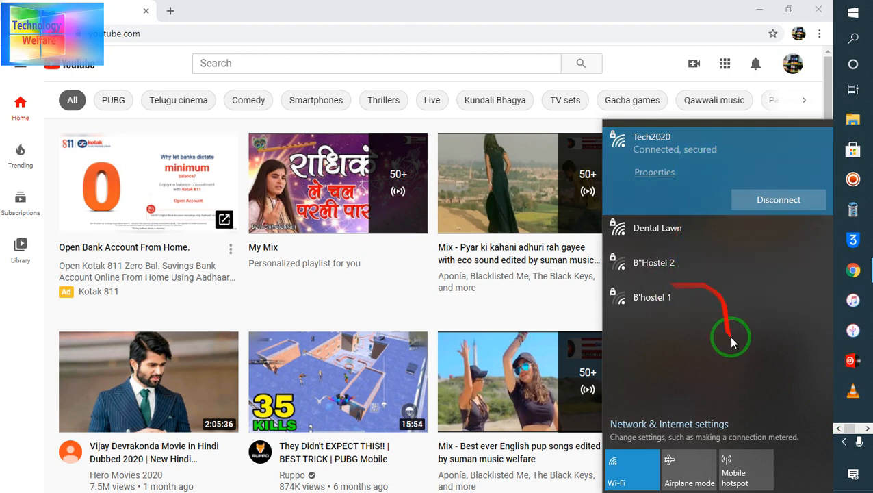
{"action": "mouse_move", "coordinate": [732, 380]}
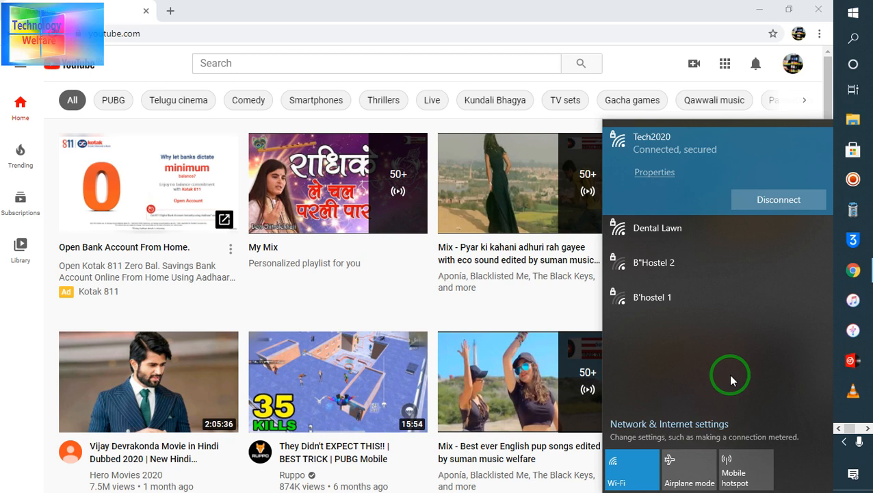
{"action": "mouse_move", "coordinate": [713, 377]}
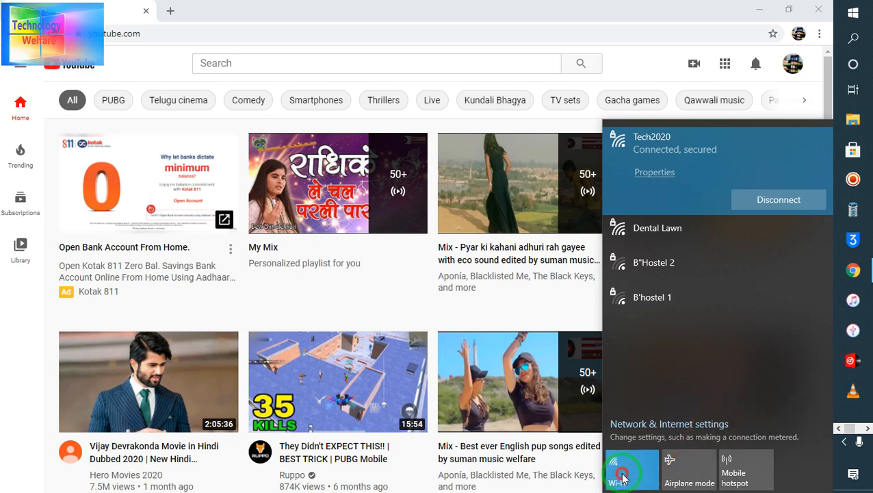
{"action": "left_click", "coordinate": [630, 470]}
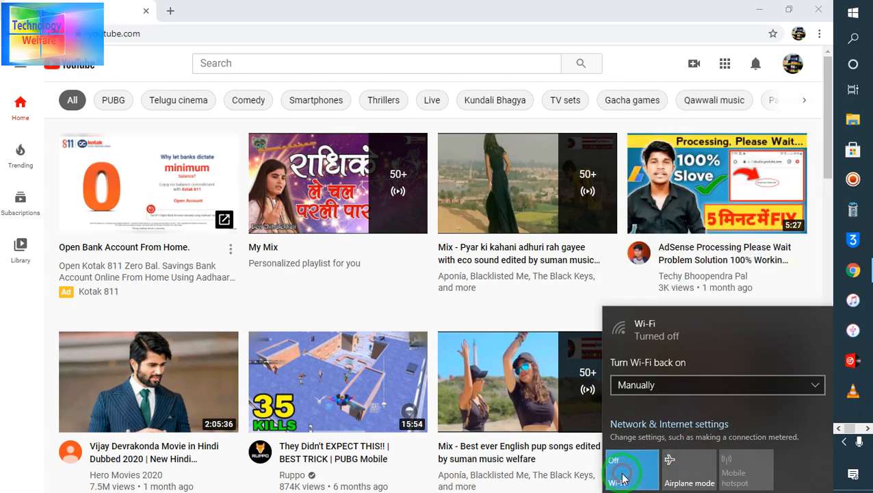
Turn Wi-Fi on and connect to the iPhone X hotspot with its security key, allowing discovery
{"action": "left_click", "coordinate": [631, 469]}
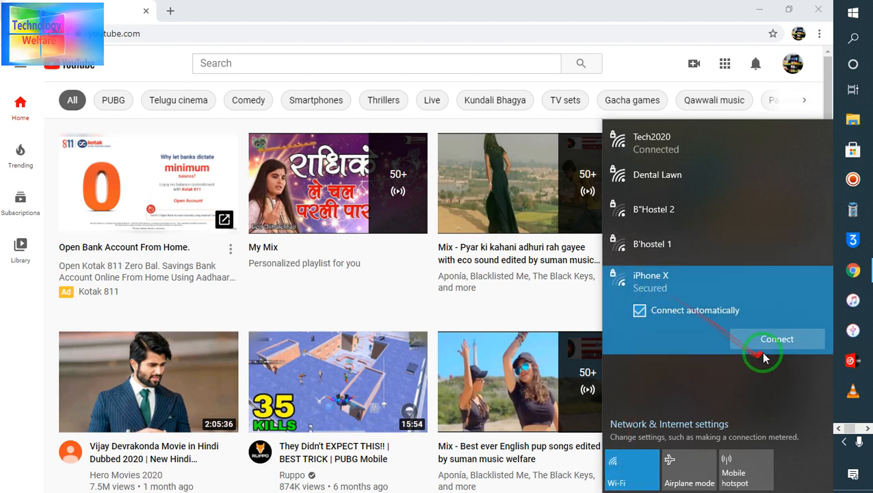
{"action": "left_click", "coordinate": [777, 338]}
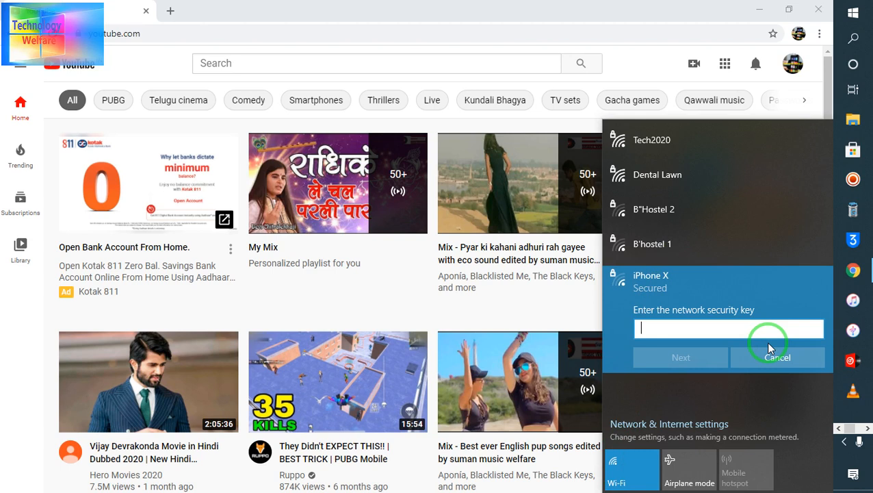
{"action": "mouse_move", "coordinate": [746, 336]}
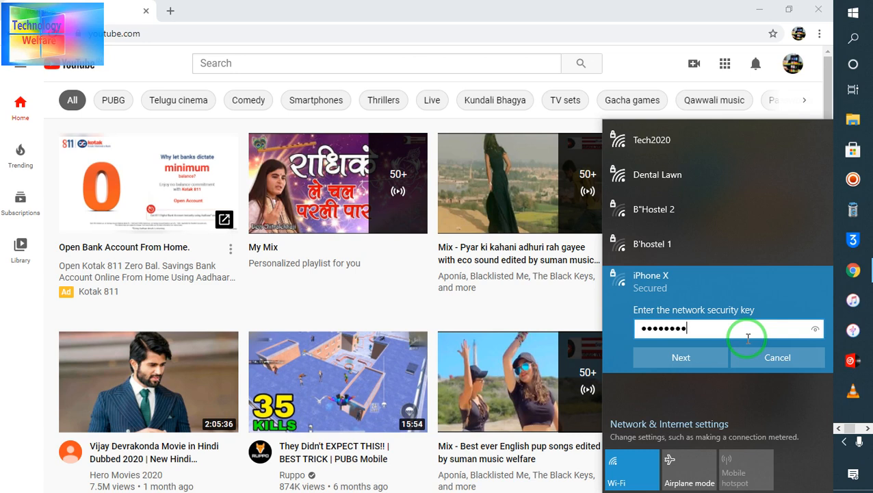
{"action": "left_click", "coordinate": [681, 357]}
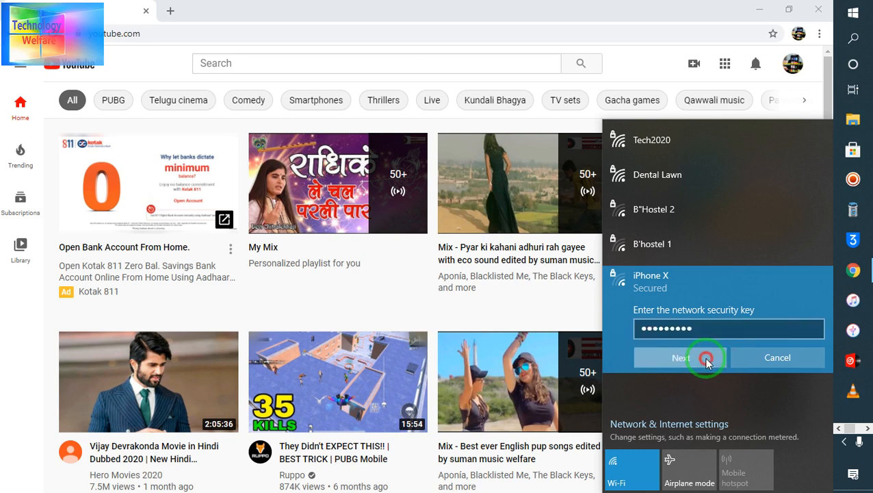
{"action": "left_click", "coordinate": [680, 357]}
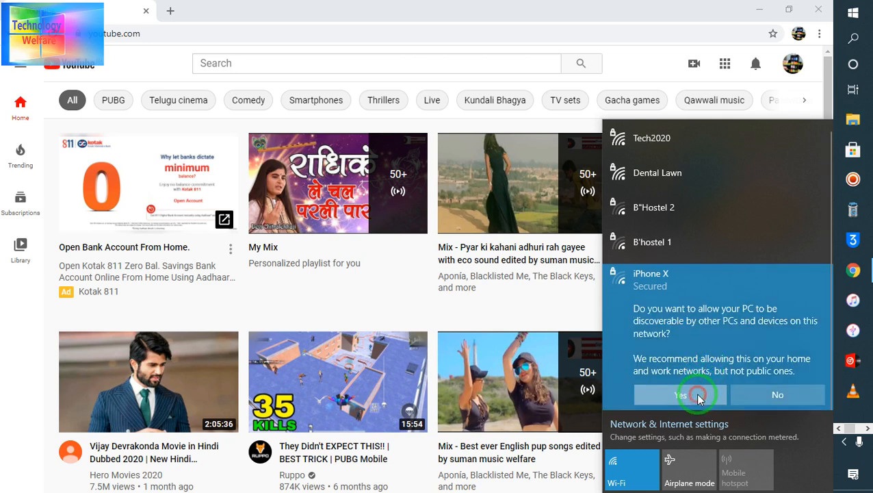
{"action": "left_click", "coordinate": [680, 394]}
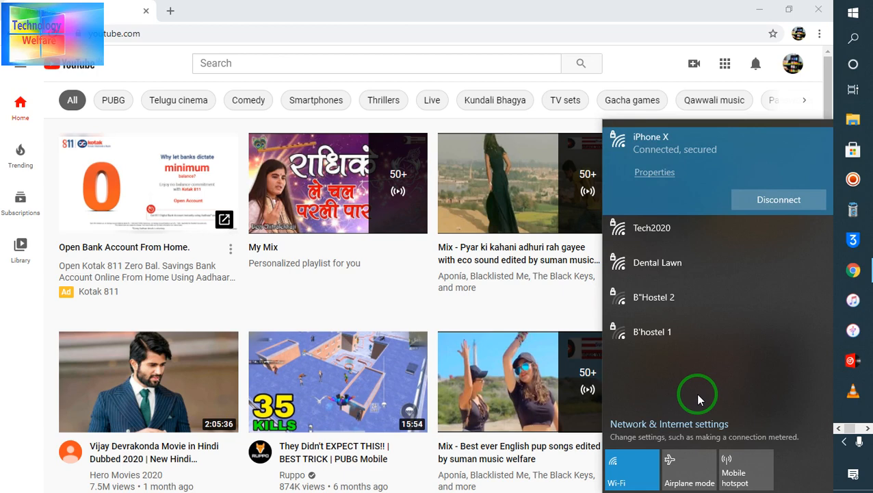
{"action": "mouse_move", "coordinate": [582, 12]}
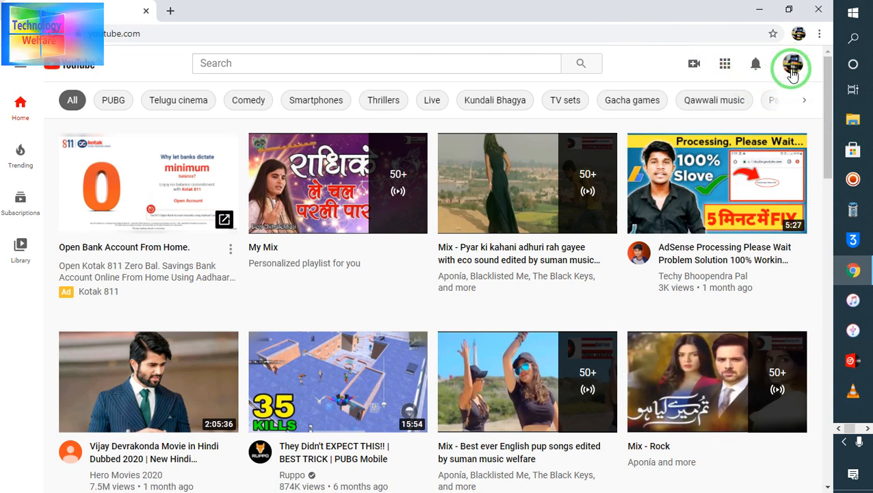
Open YouTube Studio from the profile avatar's account menu
{"action": "left_click", "coordinate": [791, 68]}
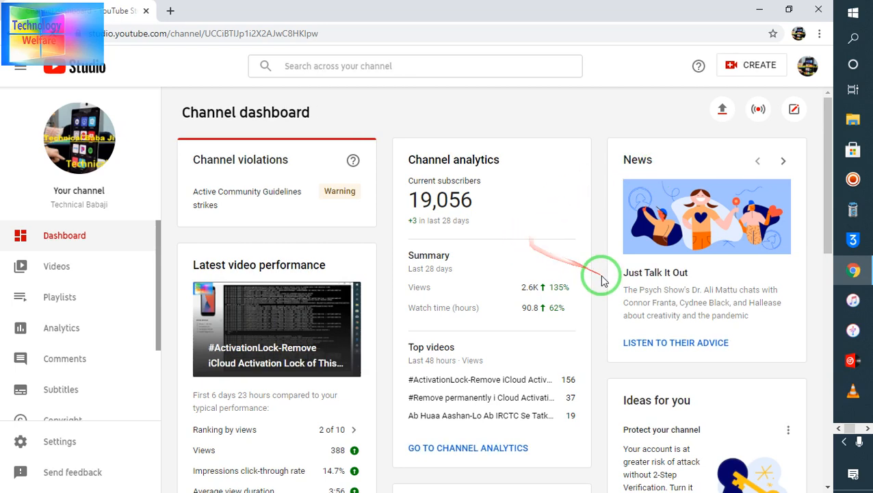
{"action": "mouse_move", "coordinate": [602, 277]}
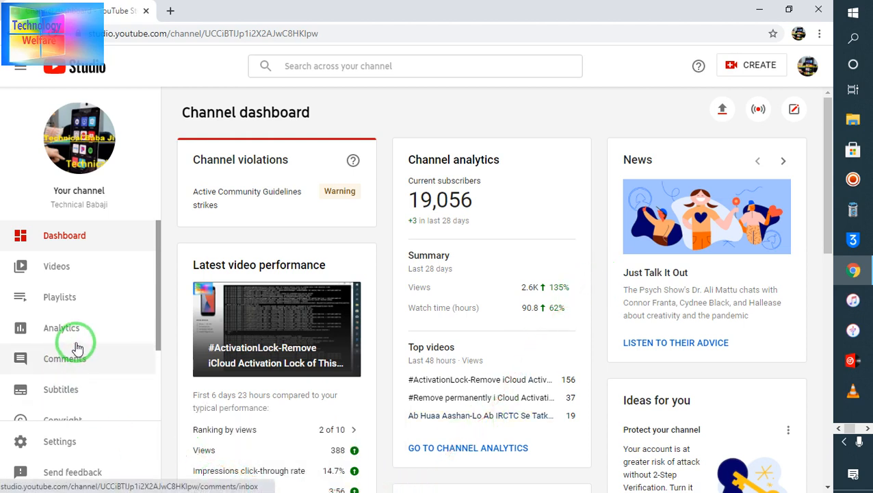
Open Analytics in the Studio sidebar to load the 28-day Overview (2,576 views)
{"action": "left_click", "coordinate": [61, 327]}
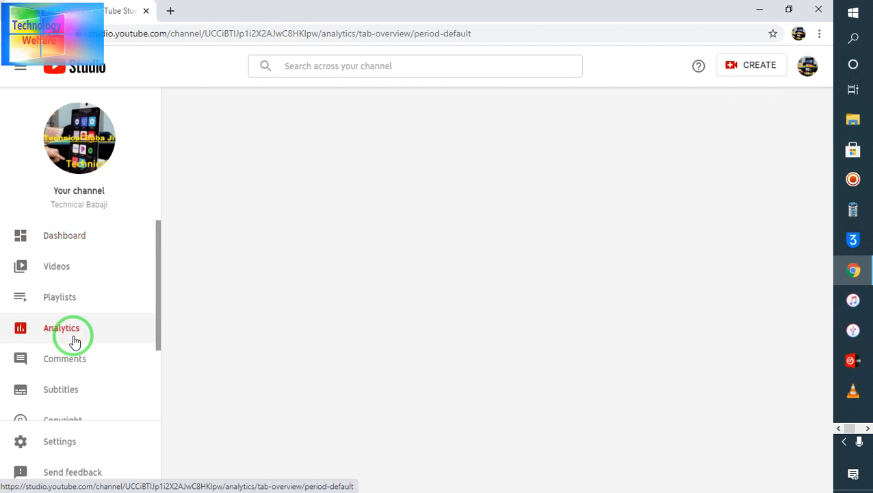
{"action": "left_click", "coordinate": [61, 328]}
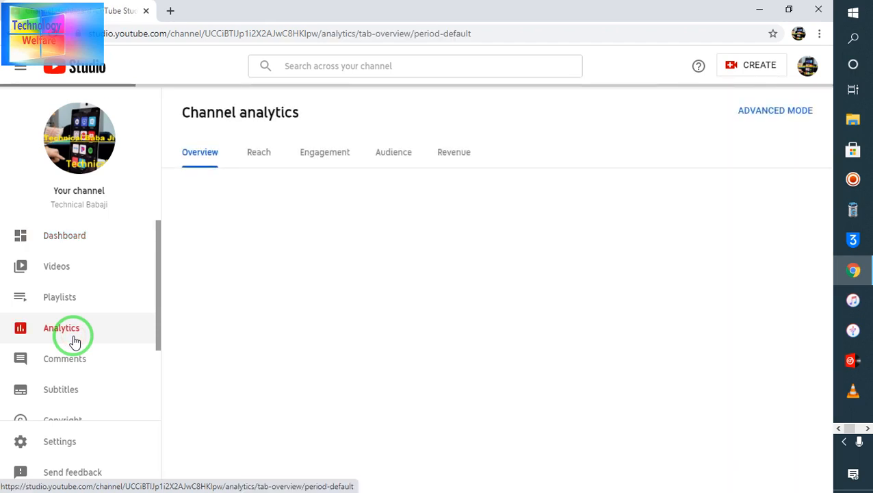
{"action": "left_click", "coordinate": [61, 328]}
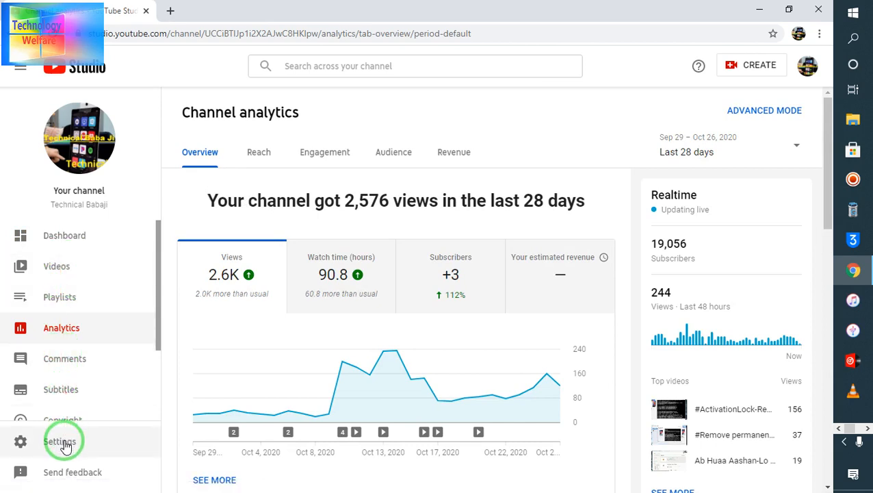
{"action": "mouse_move", "coordinate": [128, 380]}
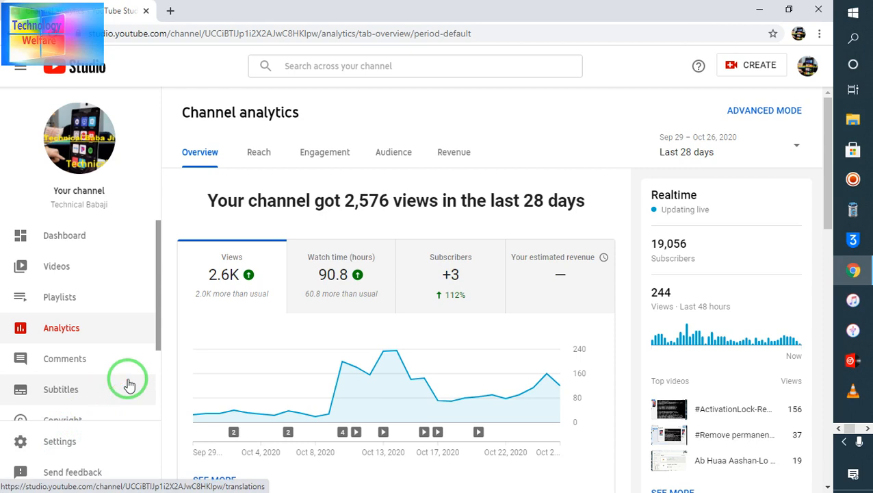